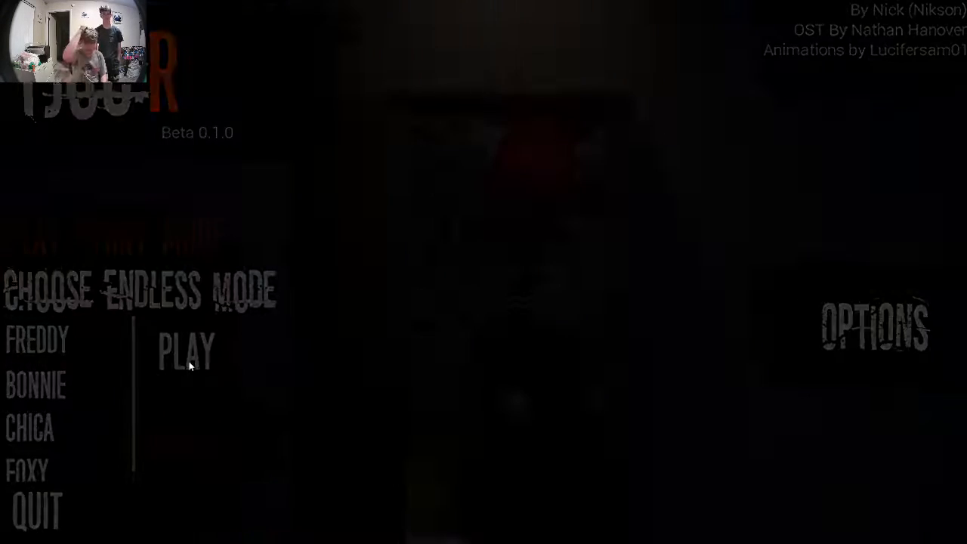
left_click(185, 351)
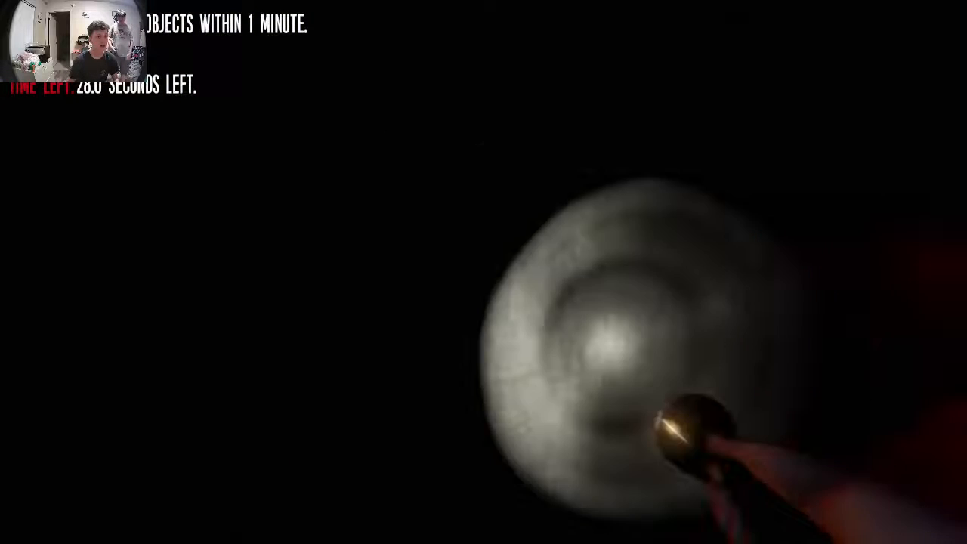
left_click(13, 534)
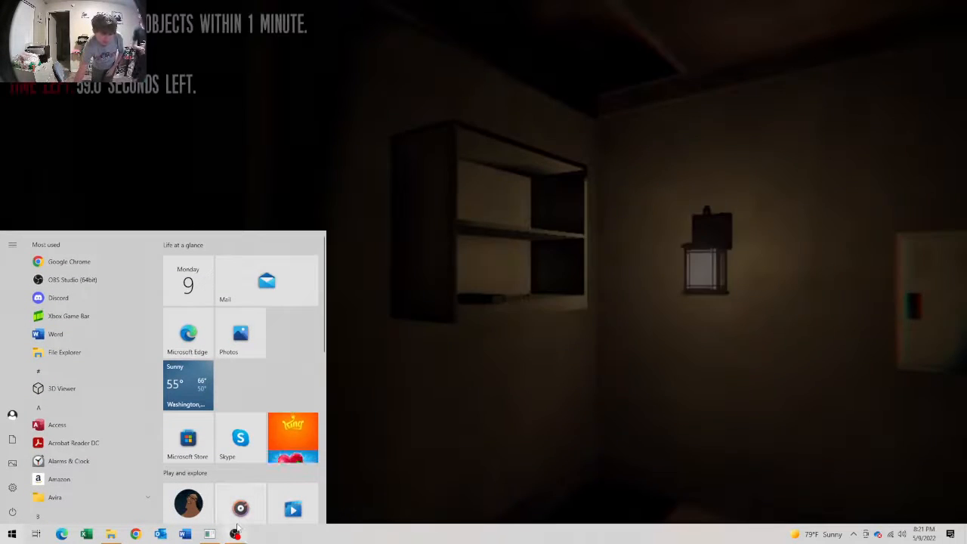